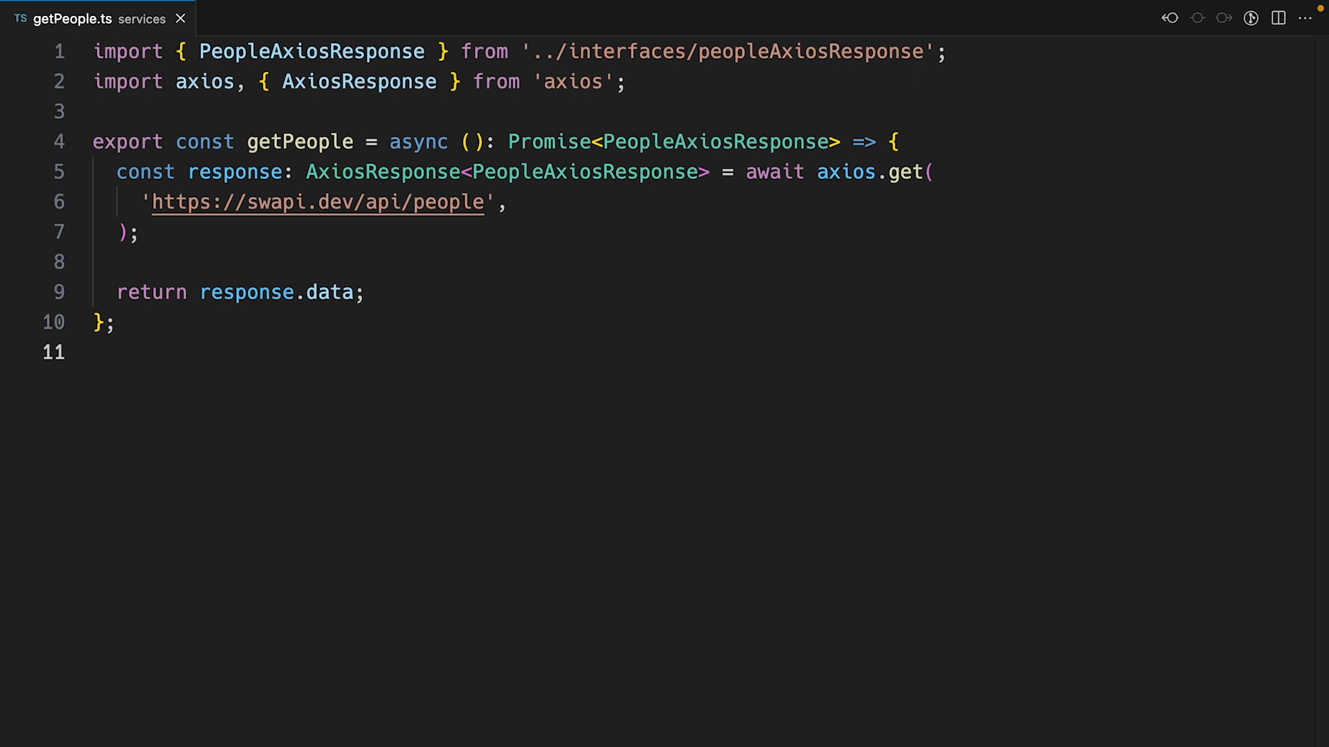
{"action": "type", "text": "getPeople.test.ts"}
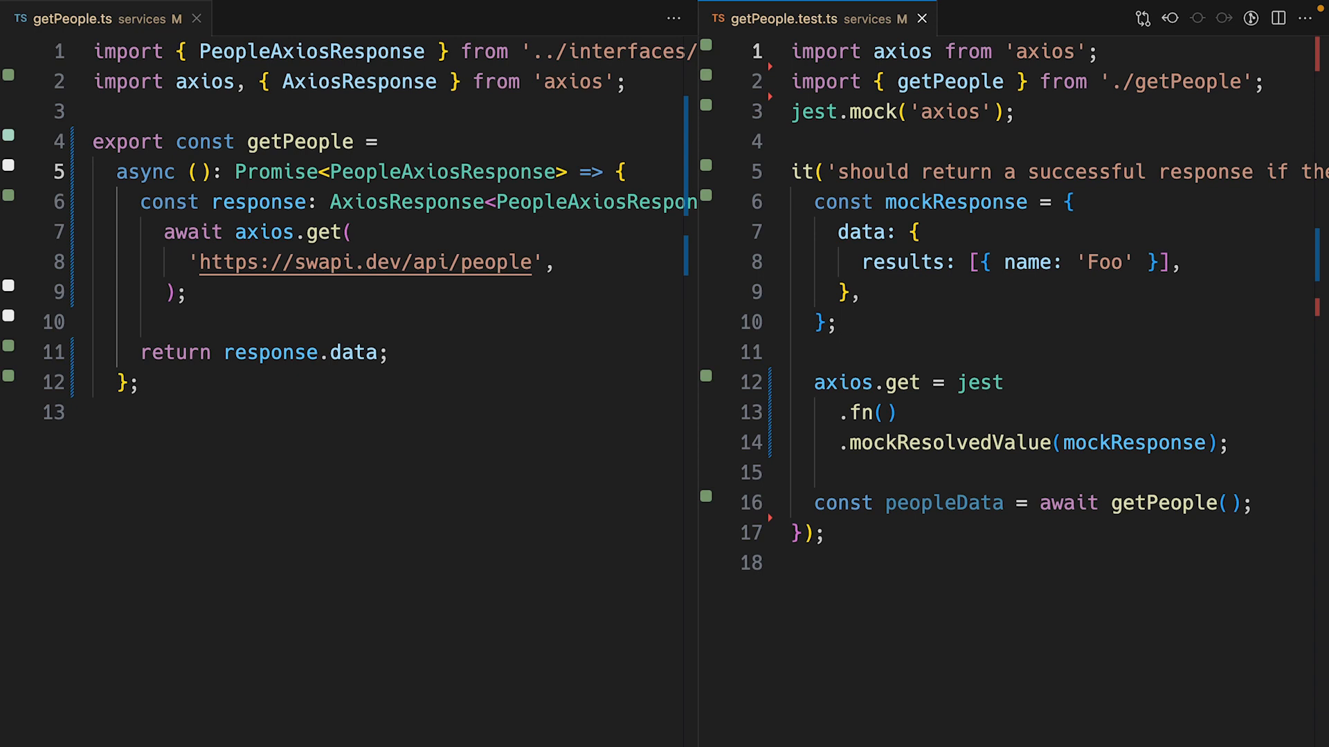
{"action": "type", "text": "expect(mockResponse.data).toEqual(peopleData);"}
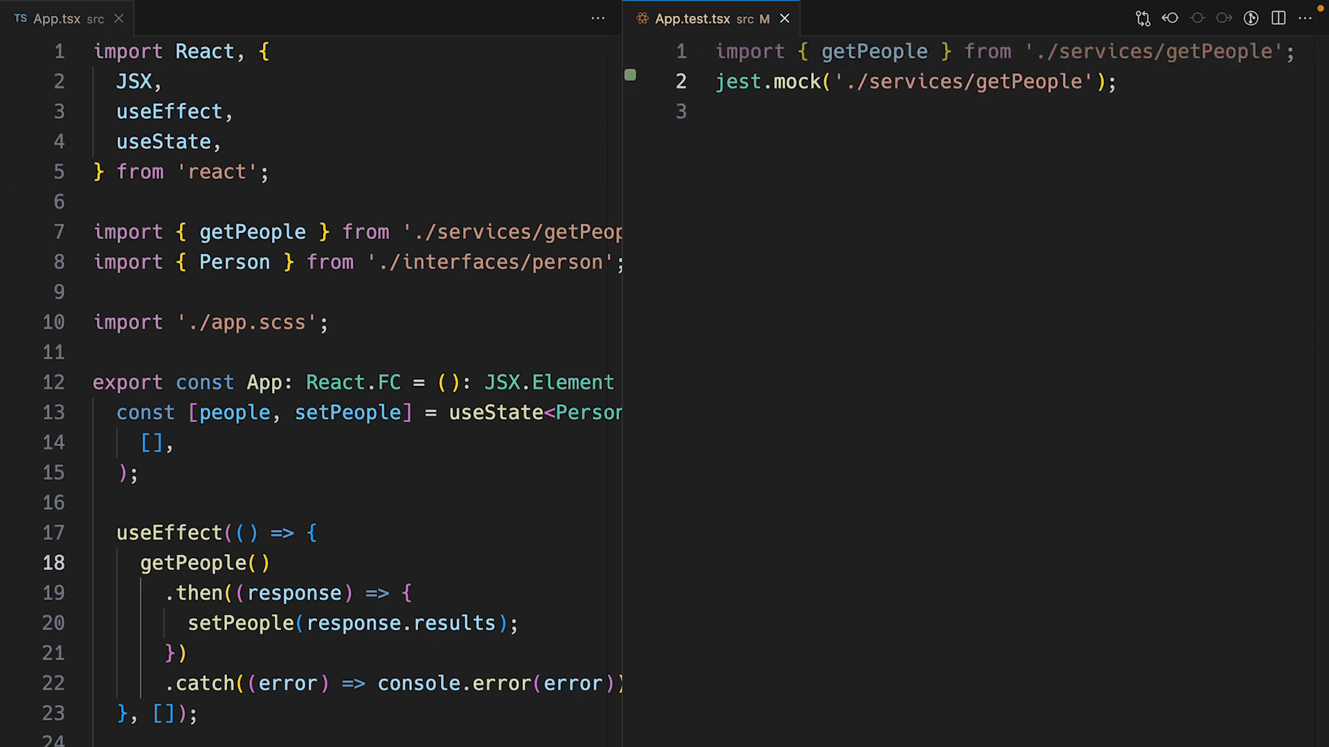
{"action": "type", "text": "it('should render a list of Star Wars characters', a"}
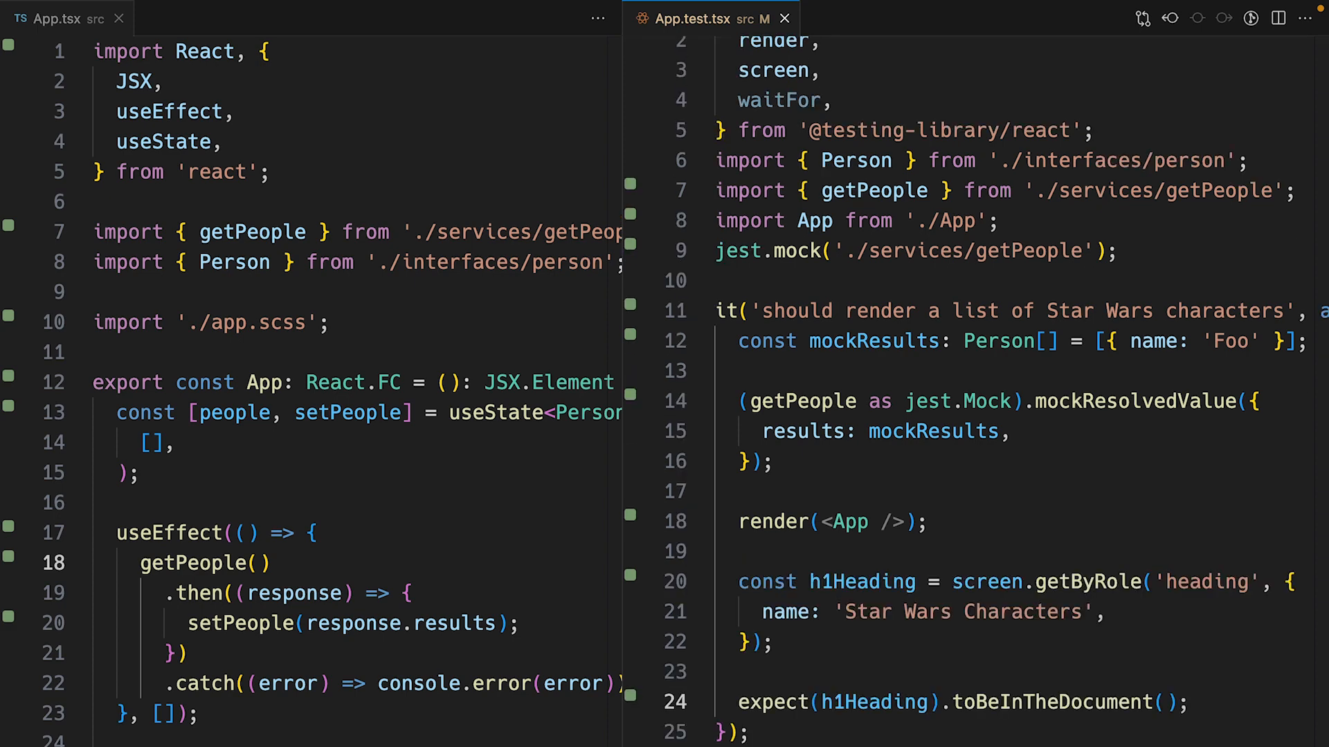
{"action": "scroll", "scroll_direction": "down", "scroll_amount": 3}
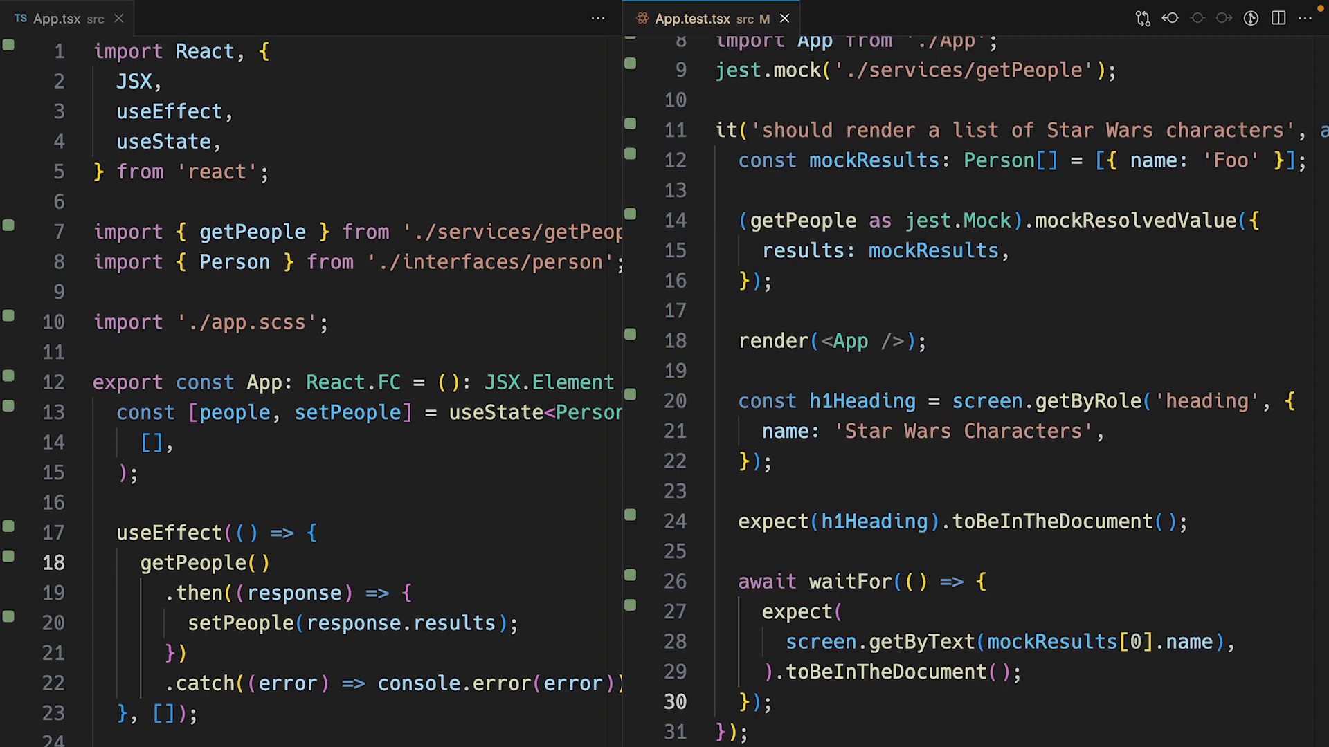